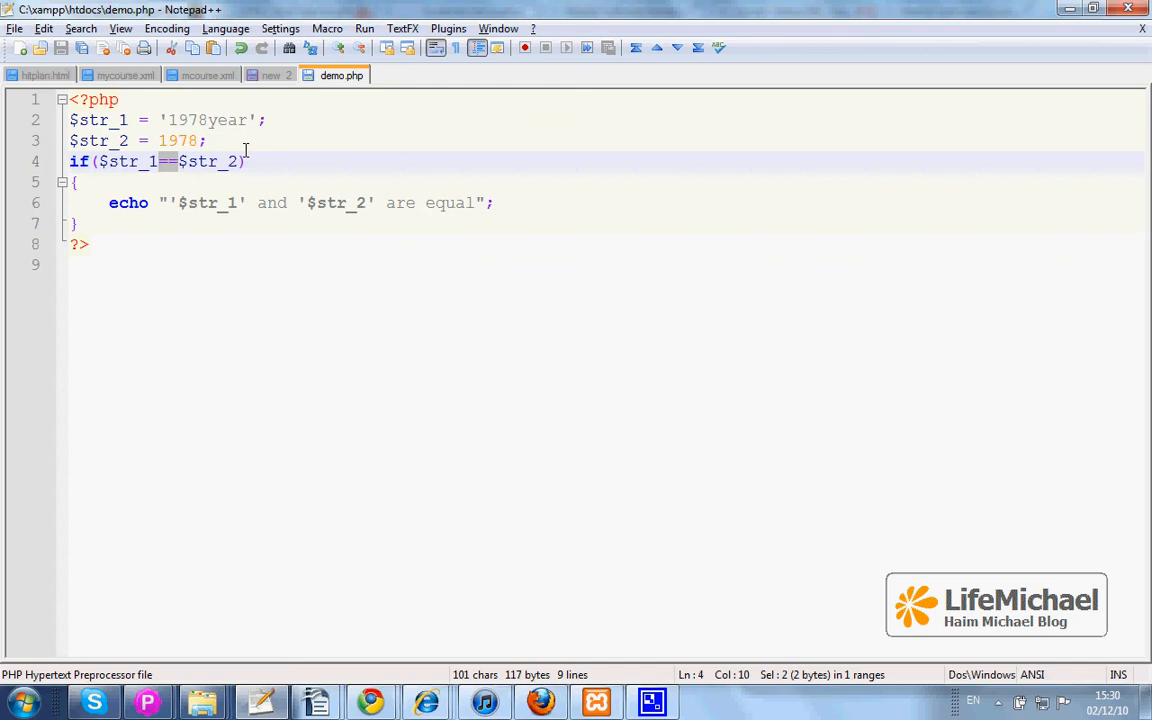
mouse_move(312, 178)
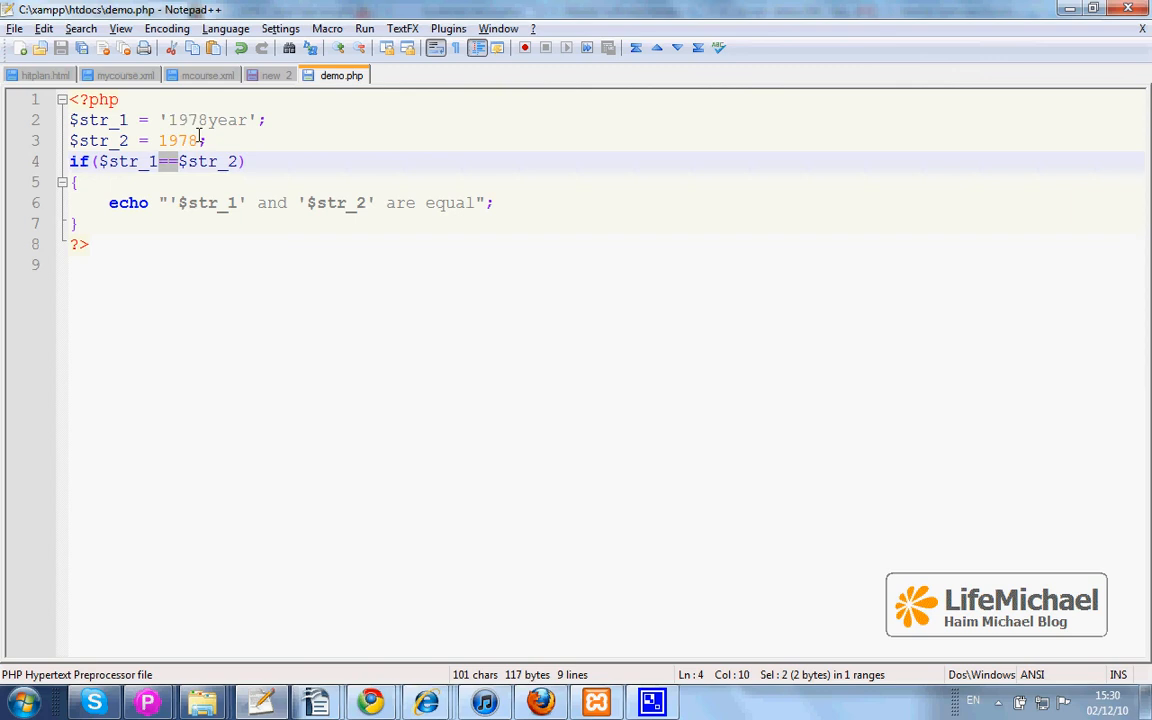
- Review the if ($str_1==$str_2) condition and the '1978year' value without editing
click(200, 140)
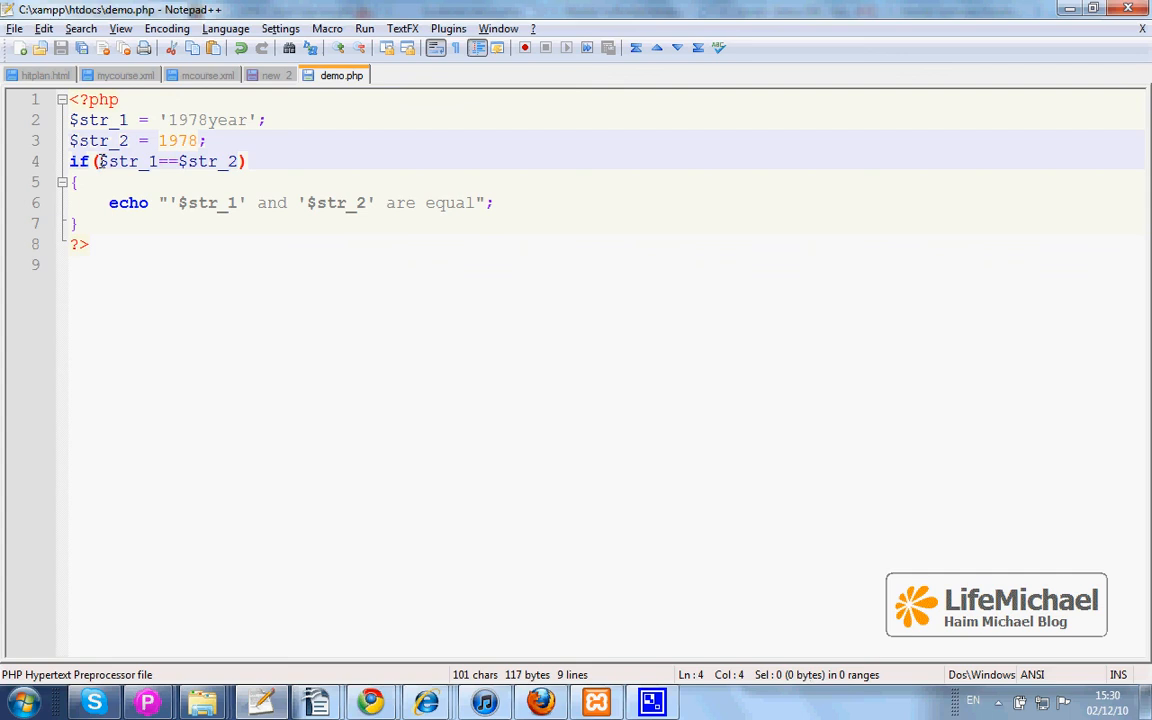
drag(98, 160, 236, 160)
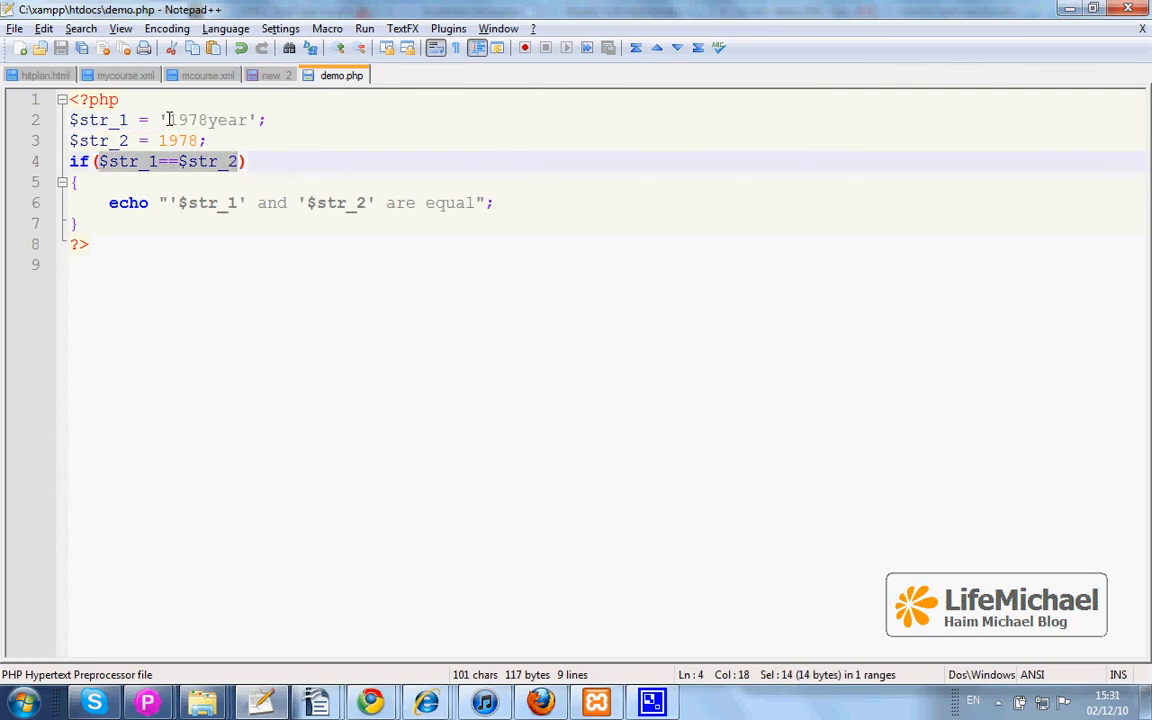
double_click(208, 120)
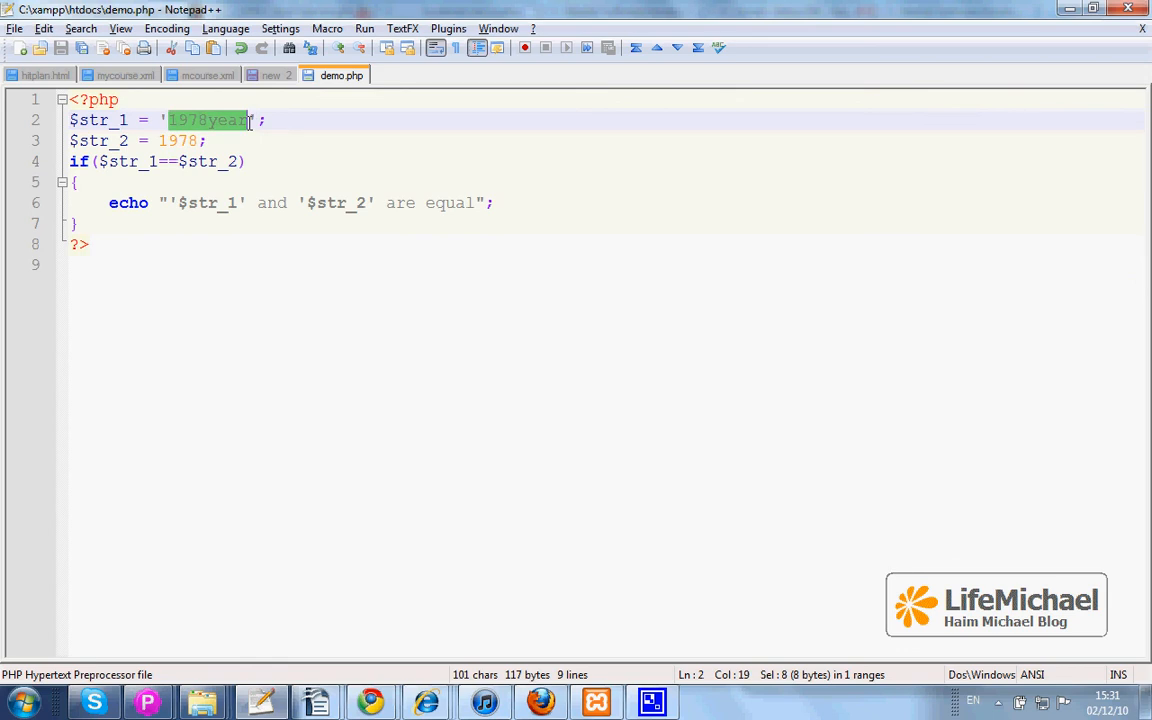
click(328, 244)
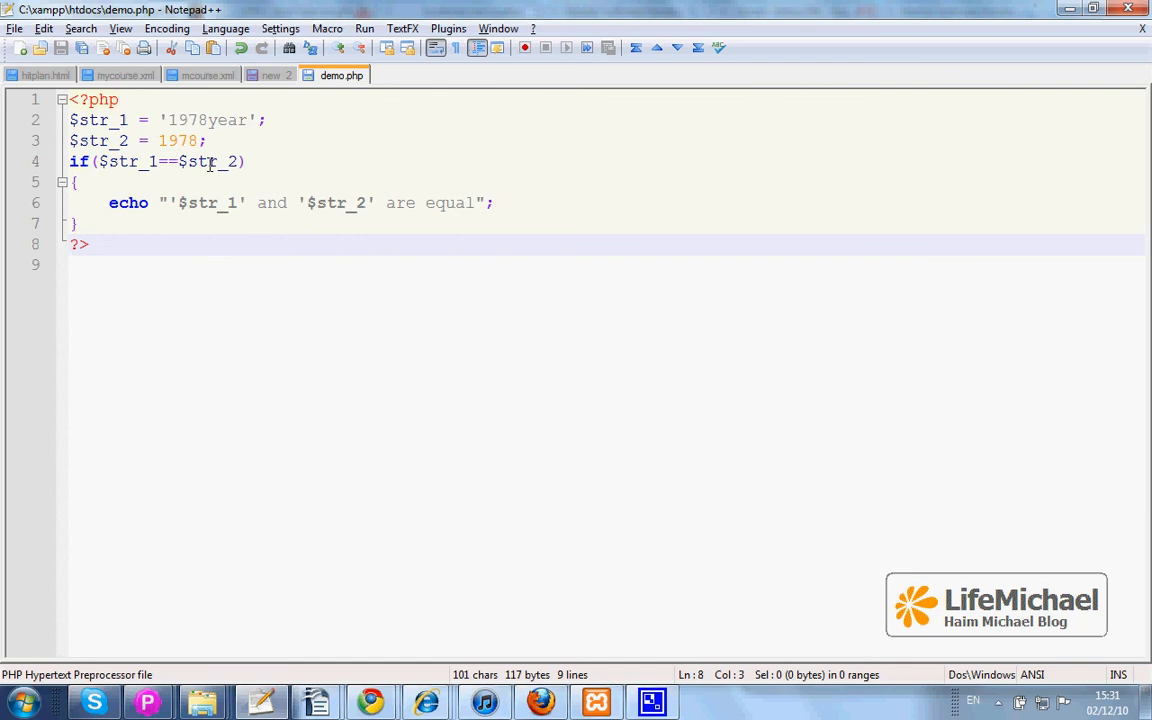
click(124, 160)
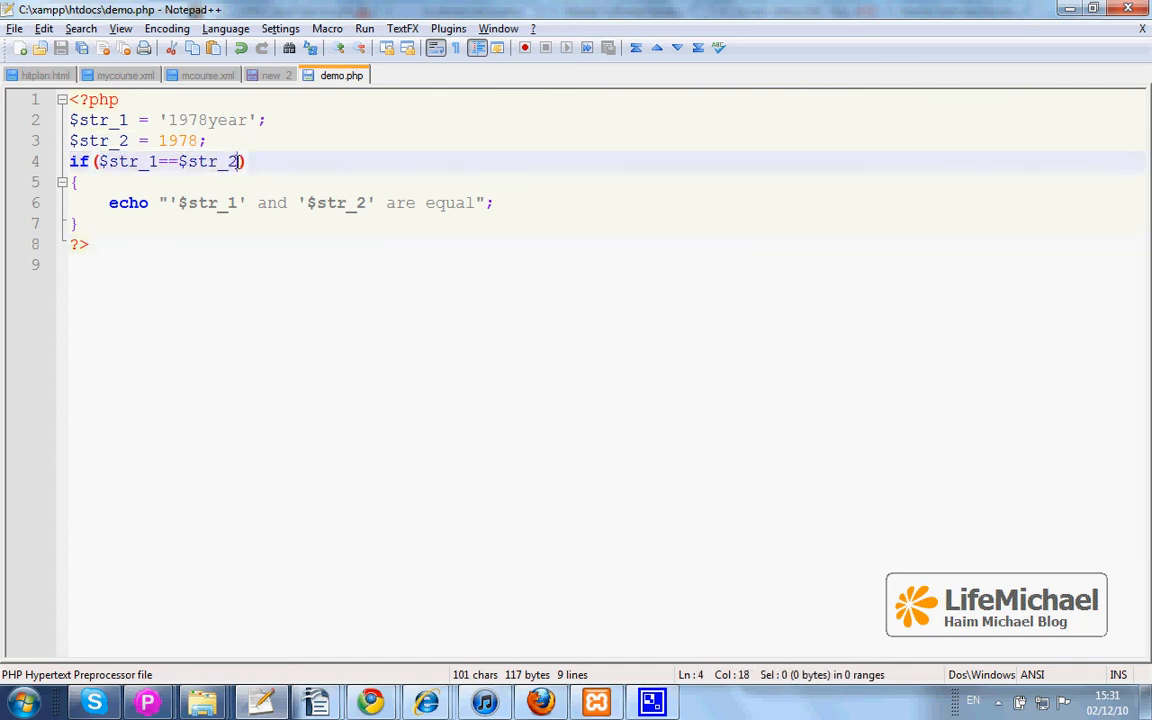
mouse_move(372, 700)
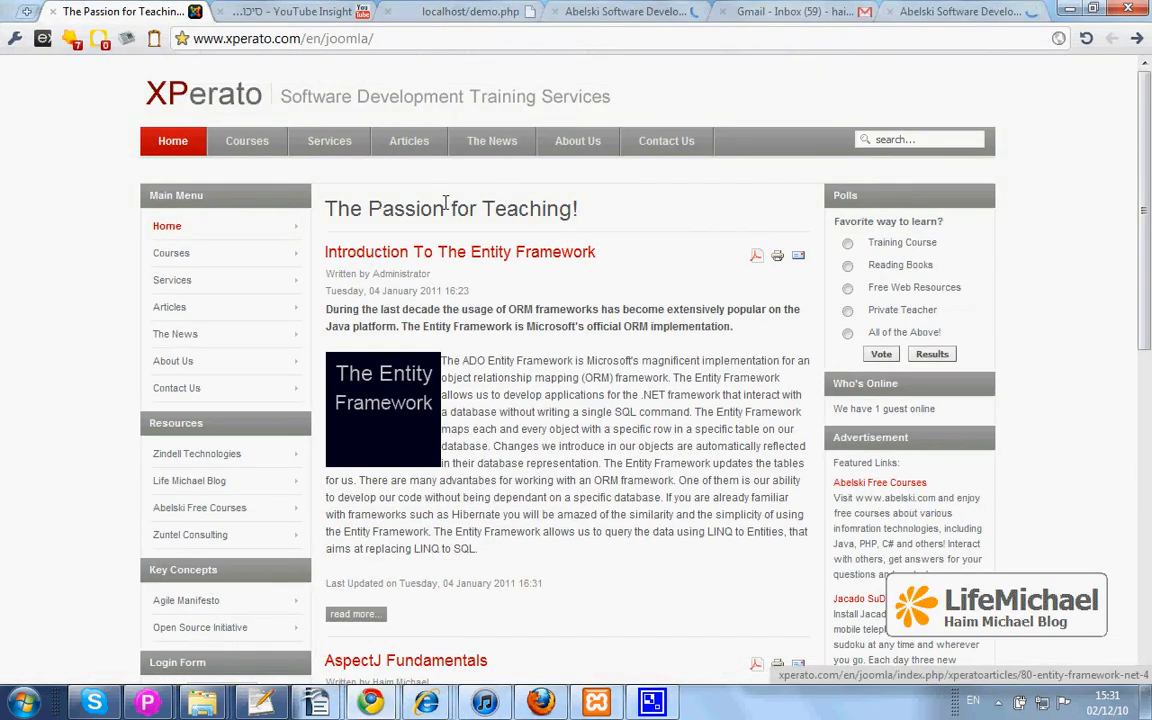
- Reload localhost/demo.php in Chrome, showing "'1978year' and '1978' are equal"
click(470, 12)
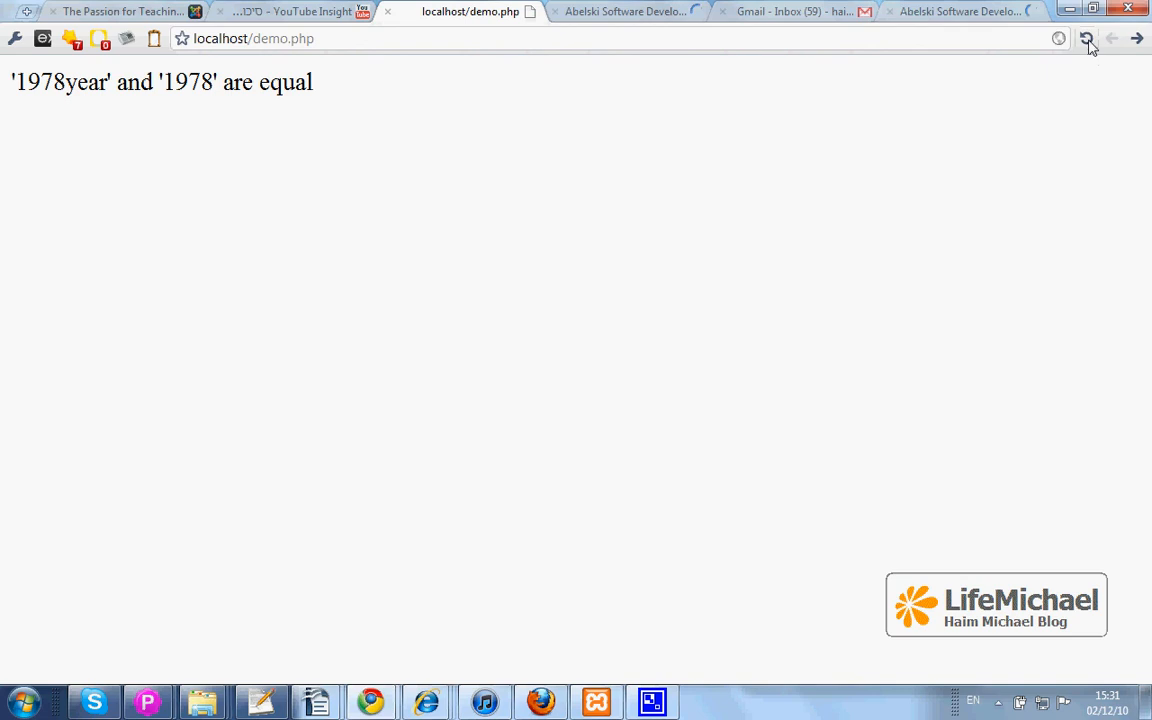
click(1088, 38)
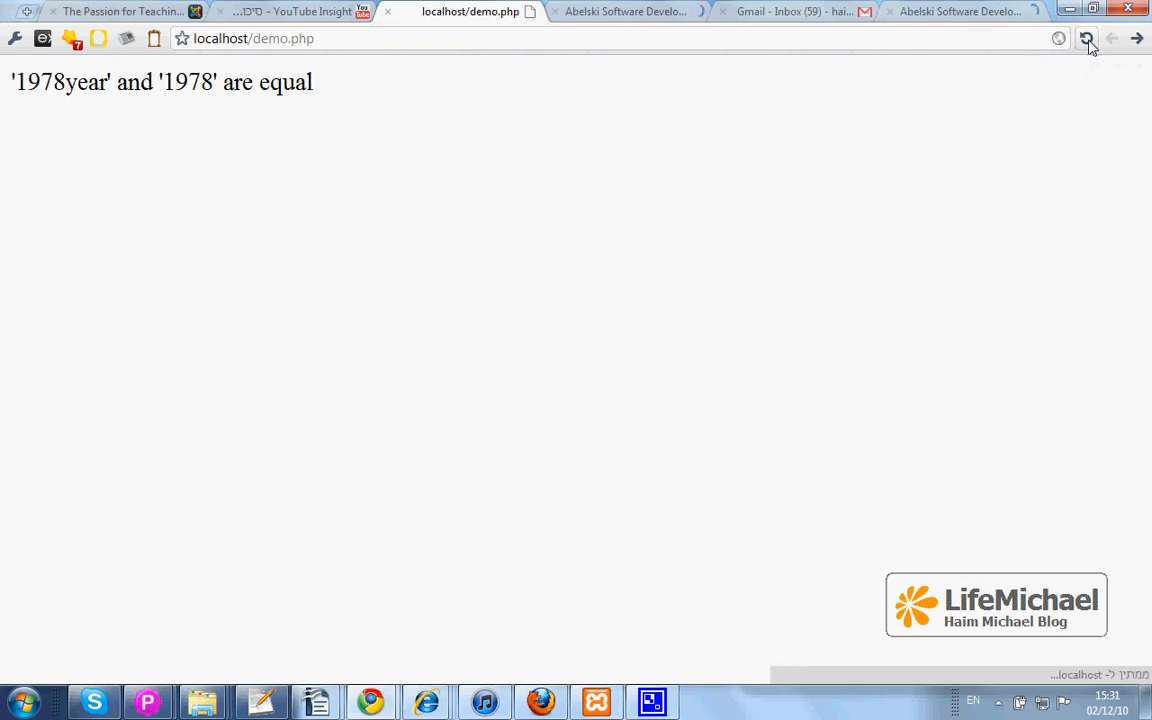
click(1088, 38)
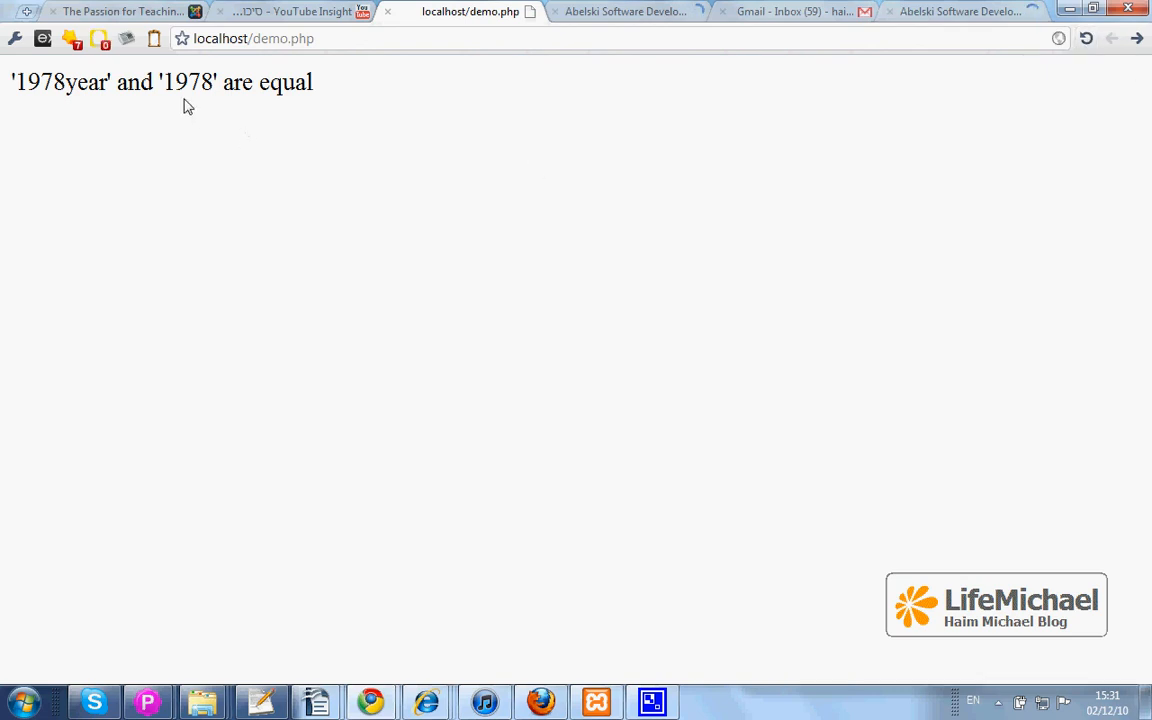
mouse_move(272, 236)
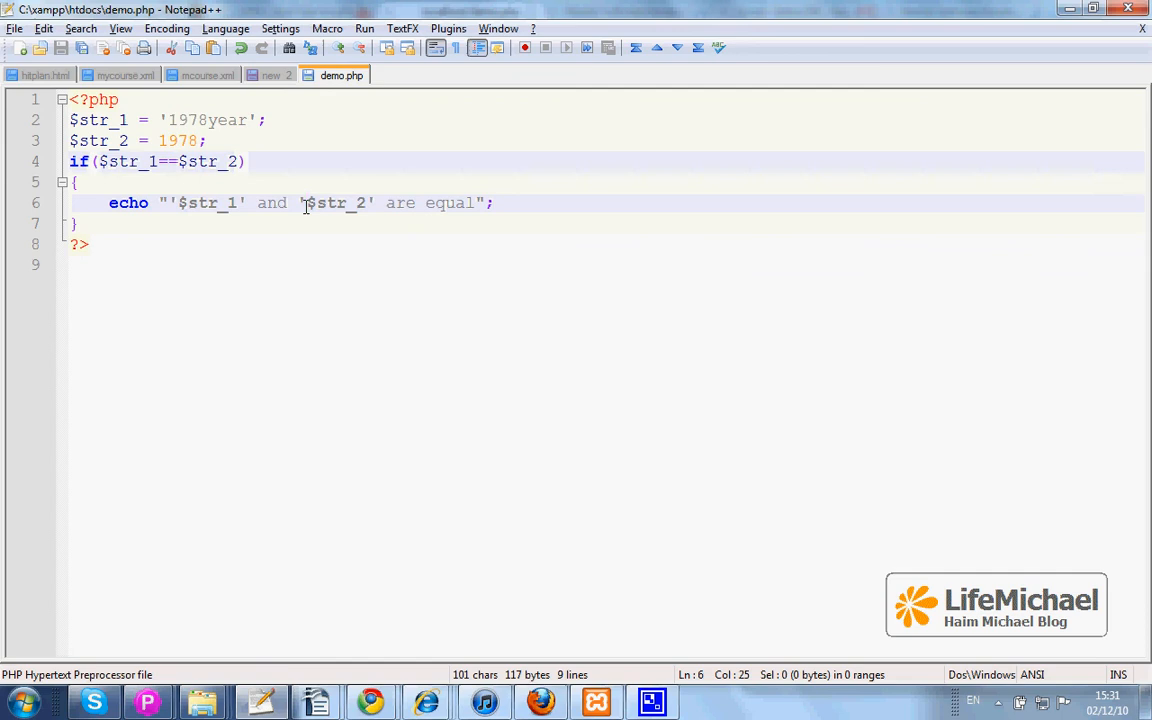
- Unquote $str_2 in the message and begin retyping the variable names
key(Backspace)
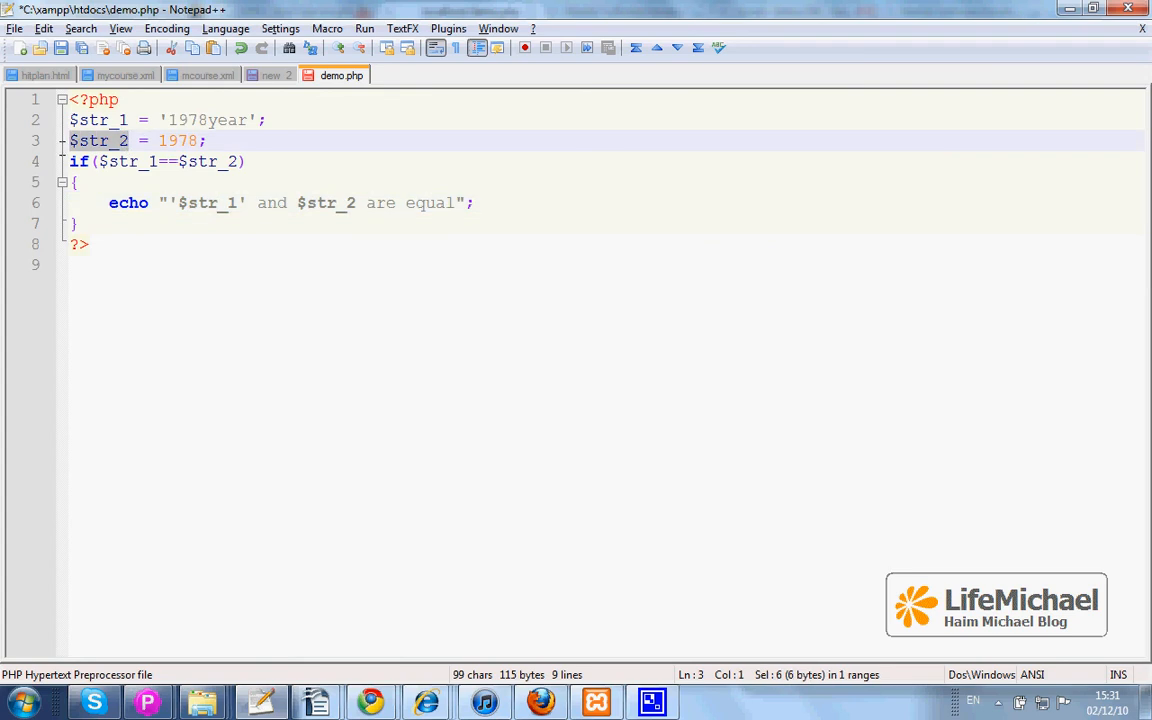
click(84, 140)
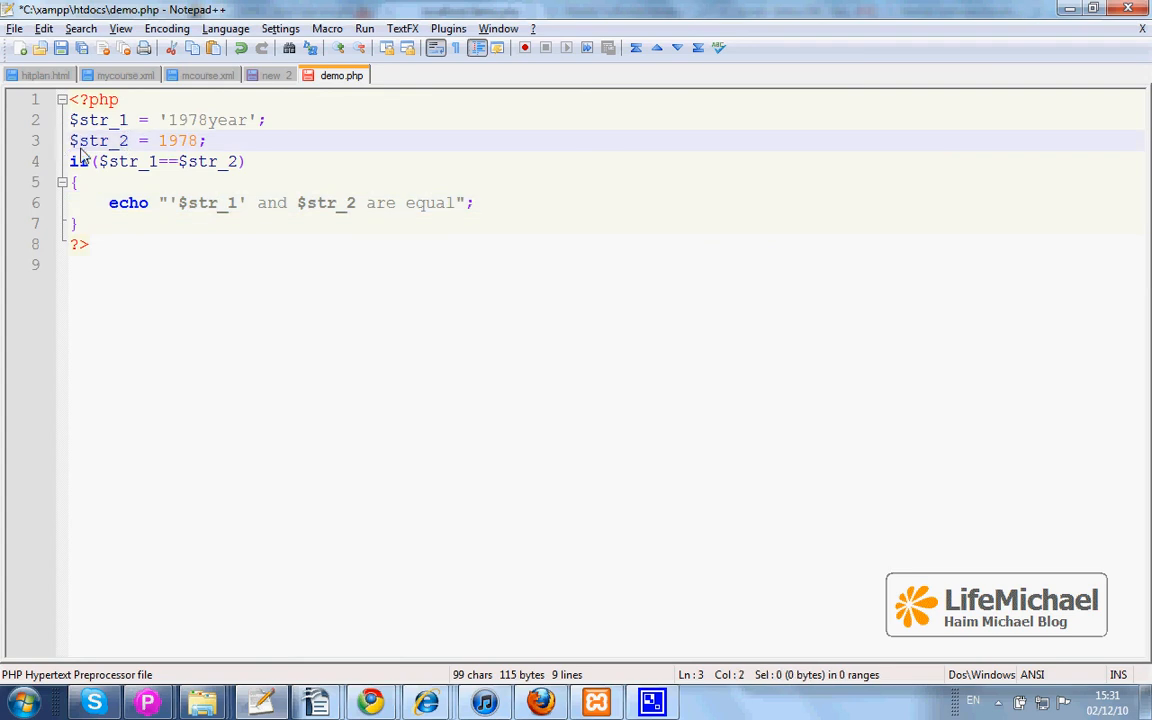
double_click(92, 140)
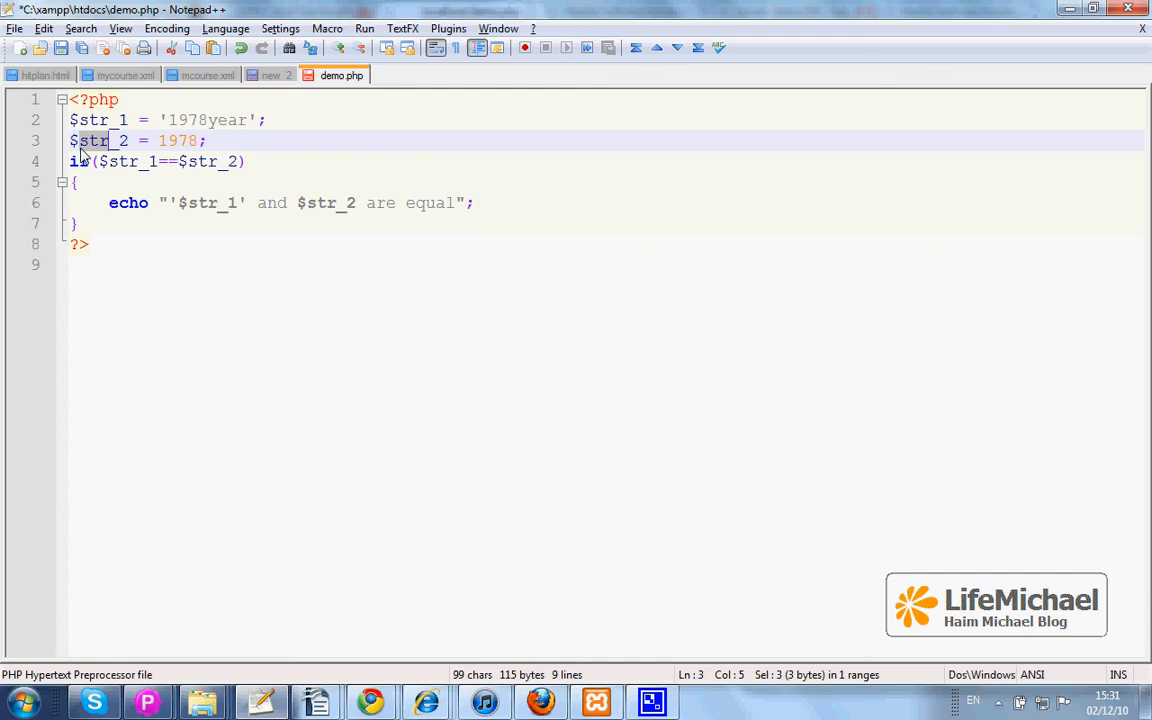
text(num)
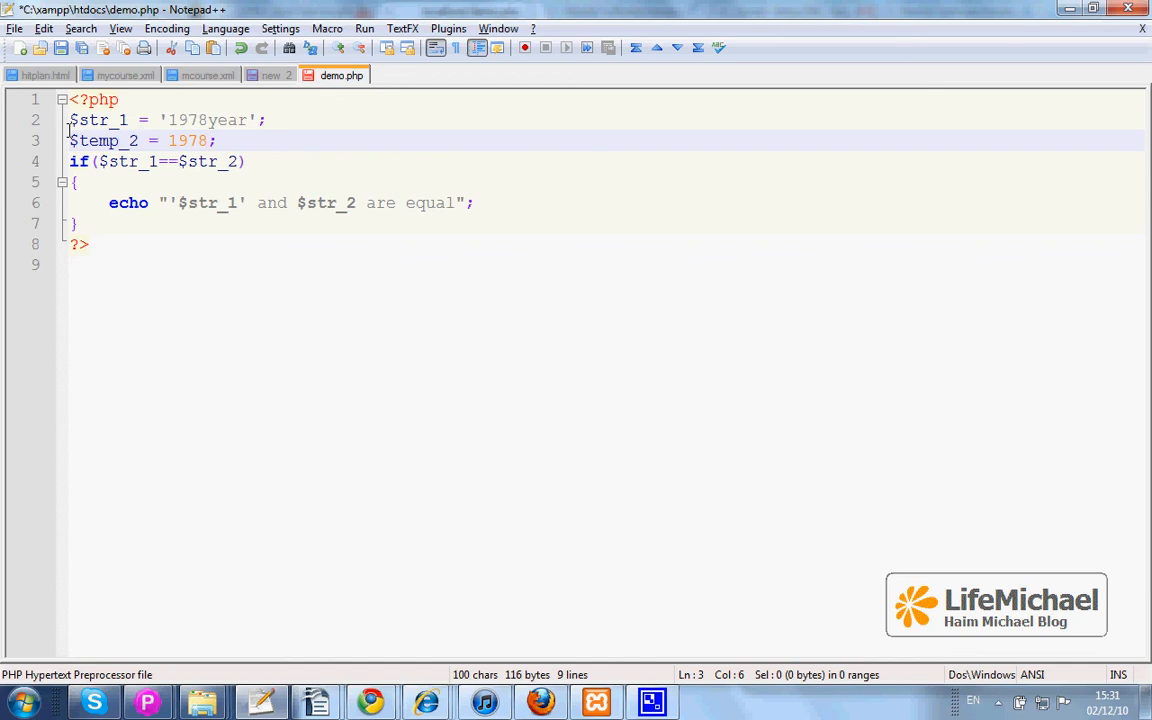
double_click(92, 120)
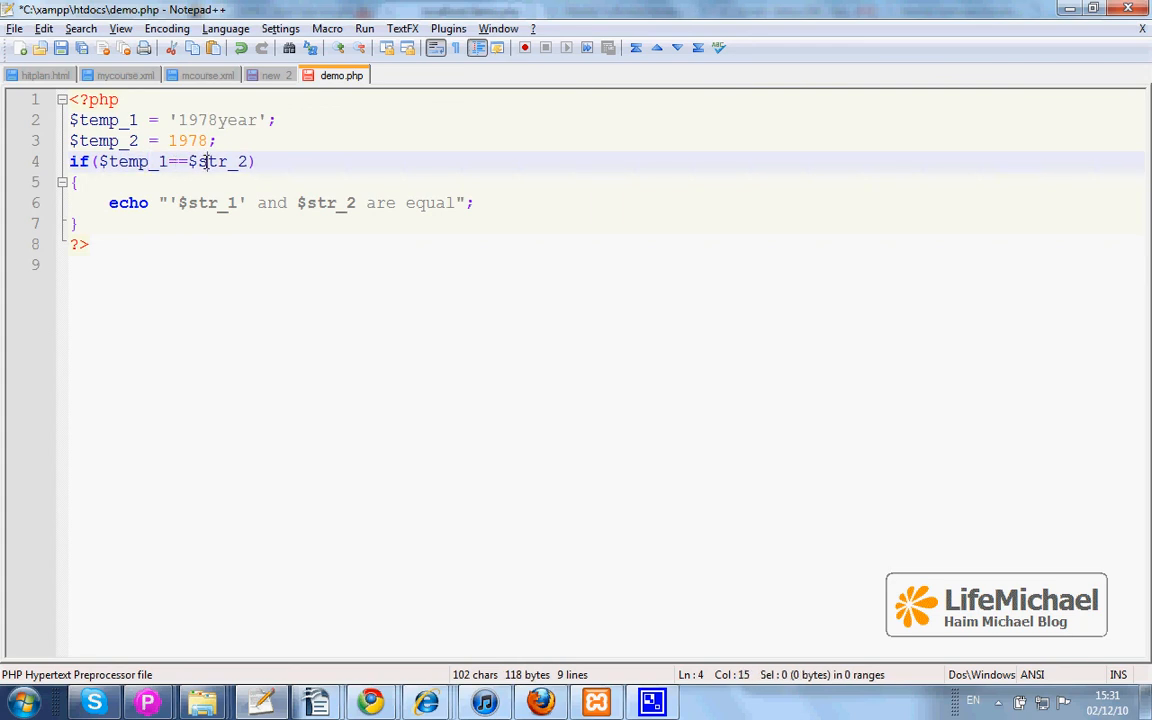
- Rename the variables to $temp_1 and $temp_2 and make the comparison ===
double_click(210, 160)
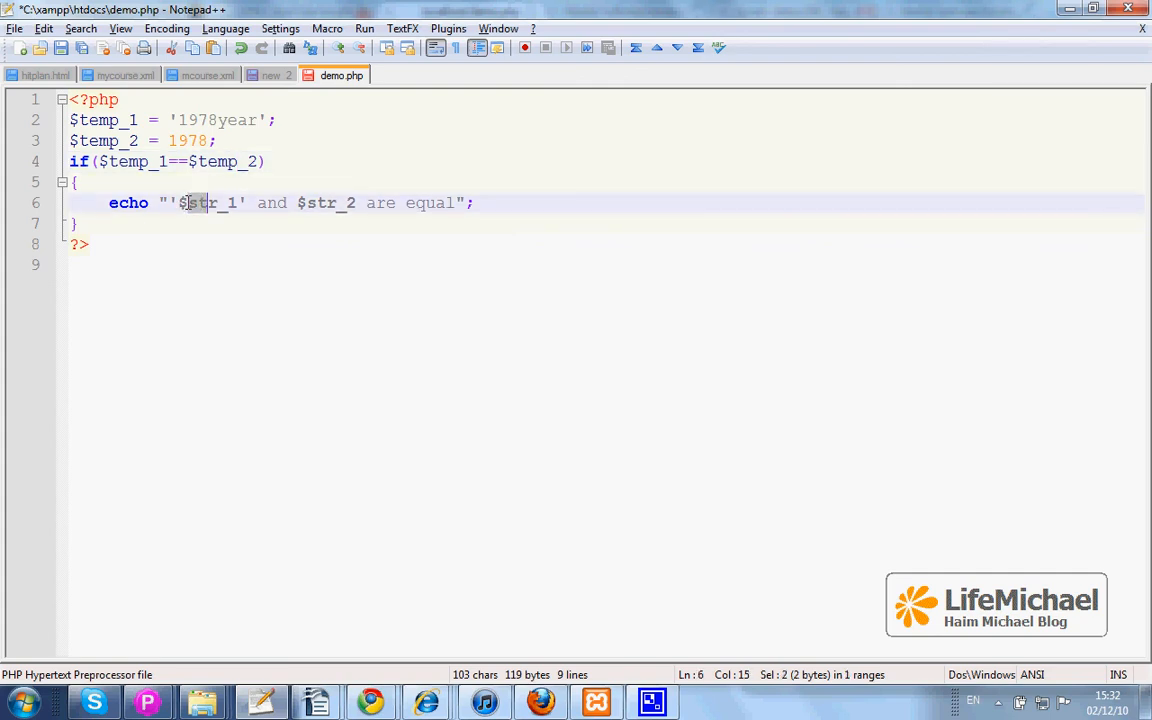
text(temp_1)
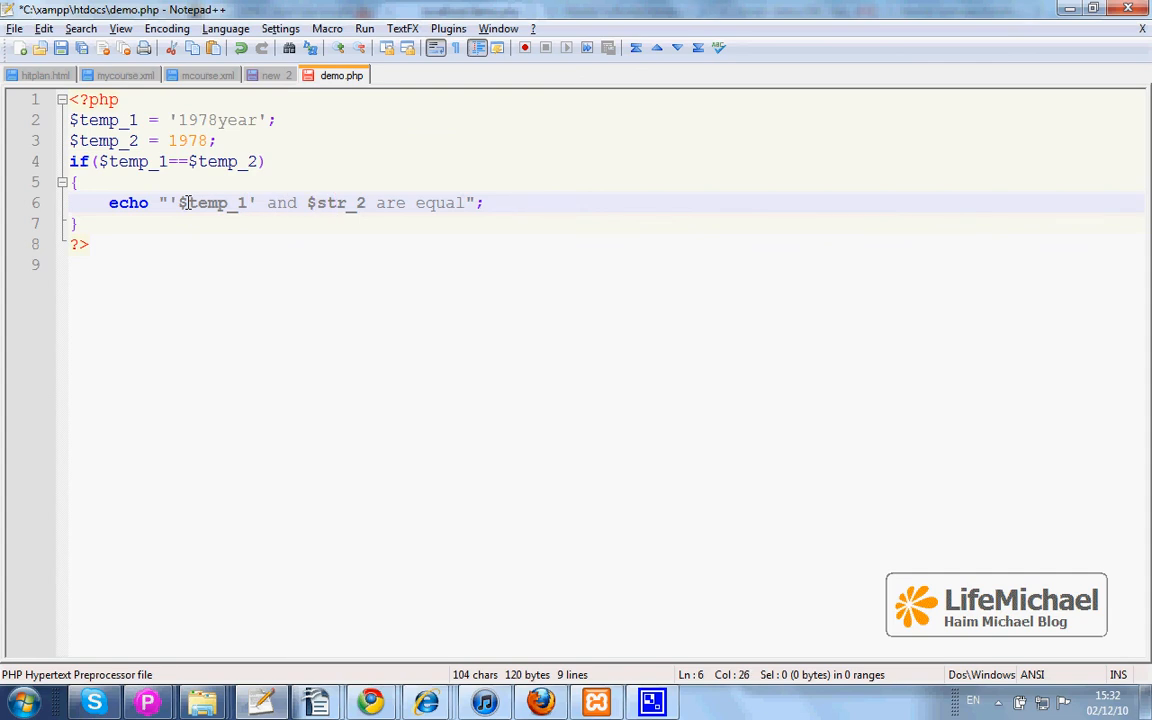
text(temp_2)
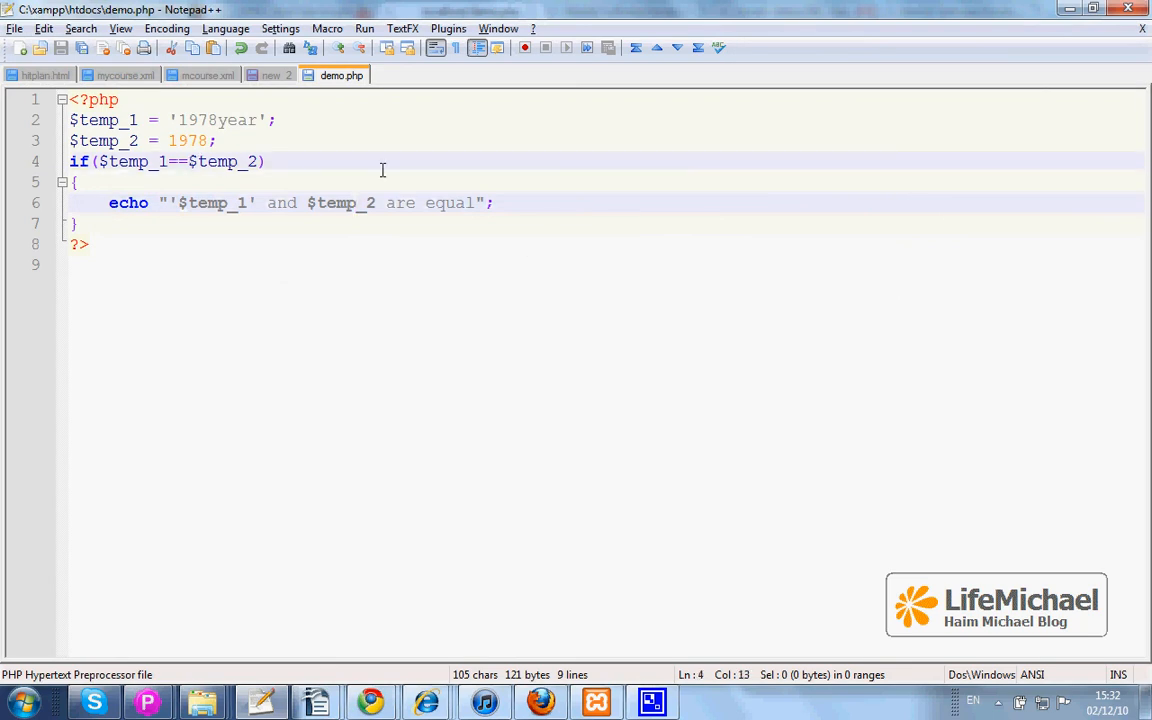
text(=)
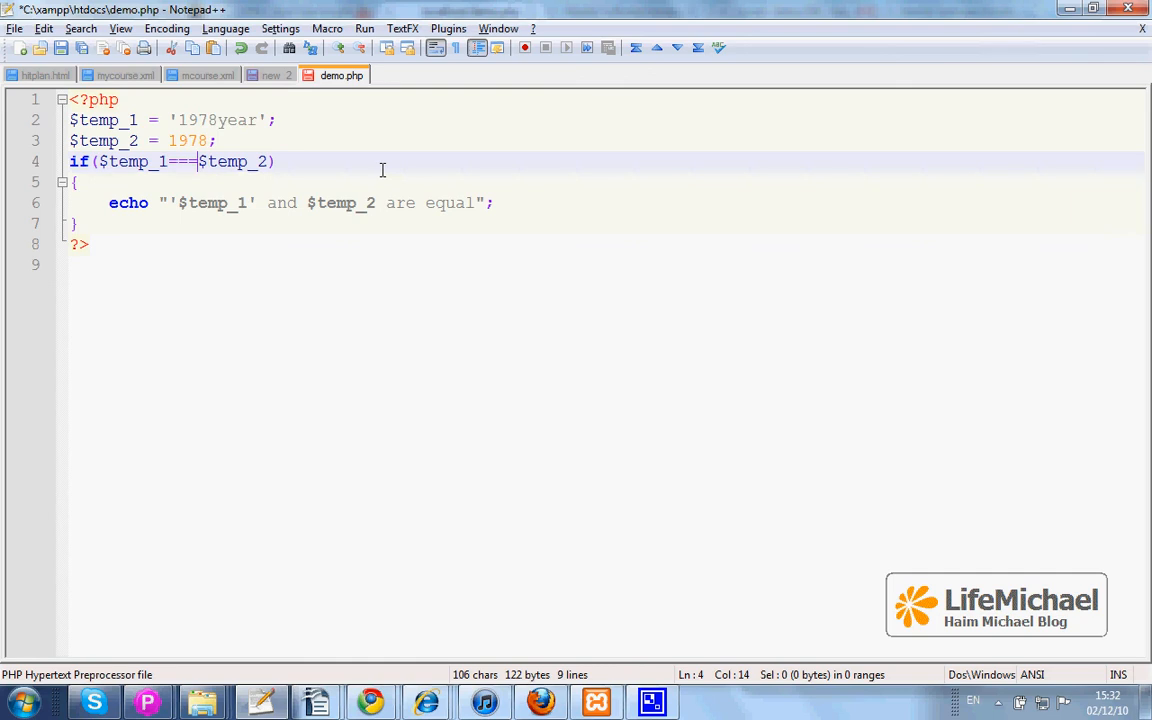
mouse_move(248, 140)
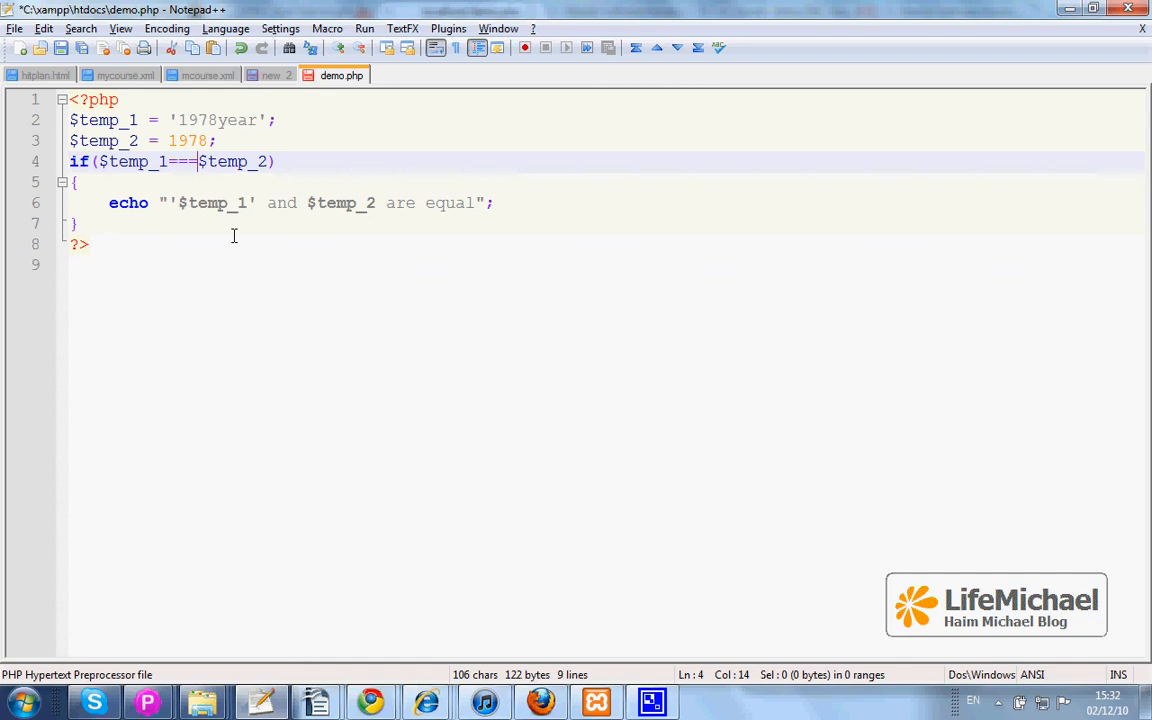
- Add an else branch after the if block that echoes "no"
click(160, 224)
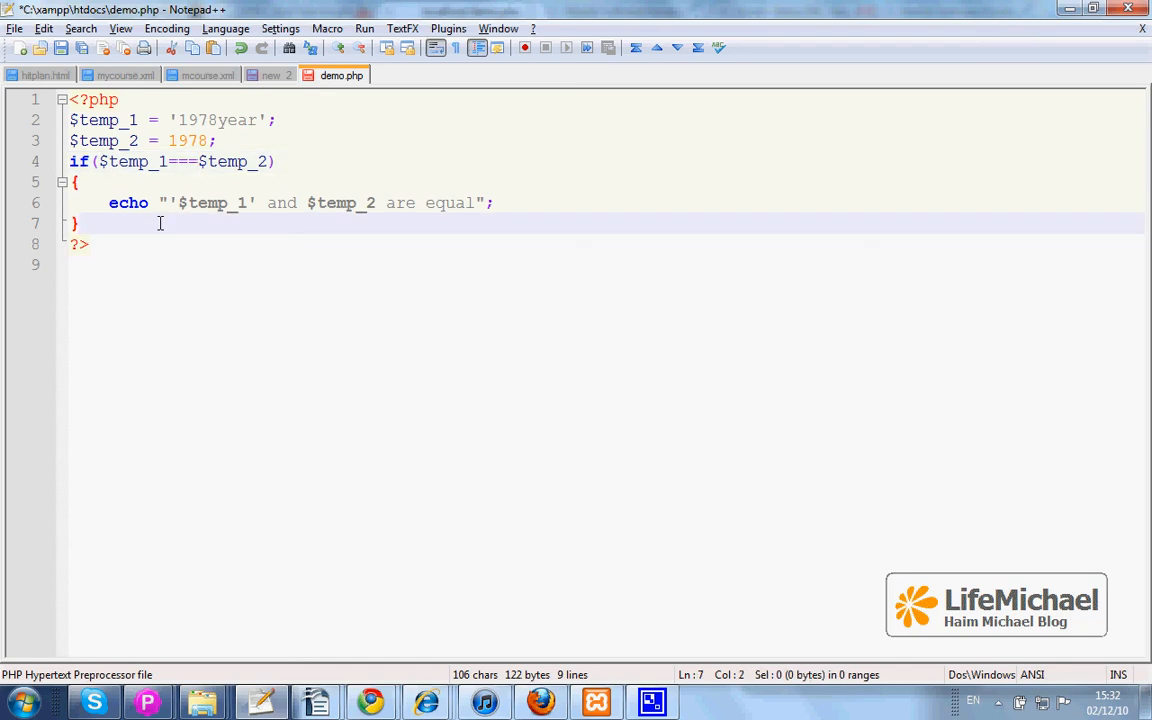
text(els)
text({)
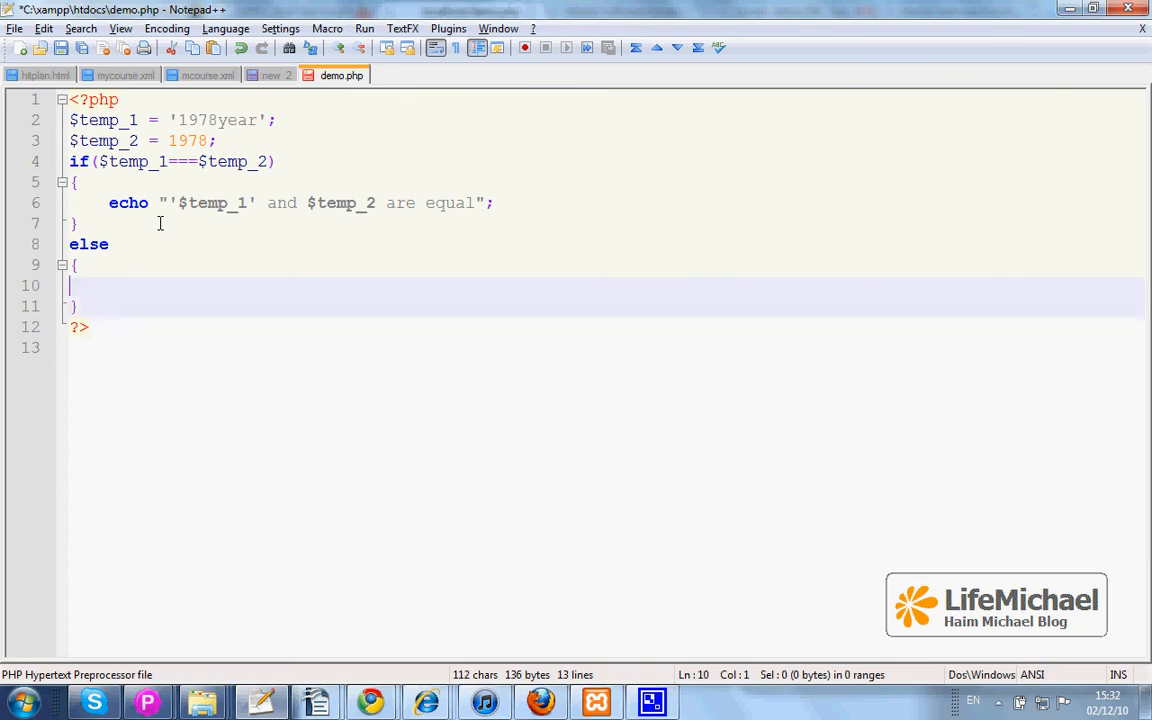
text(echo ")
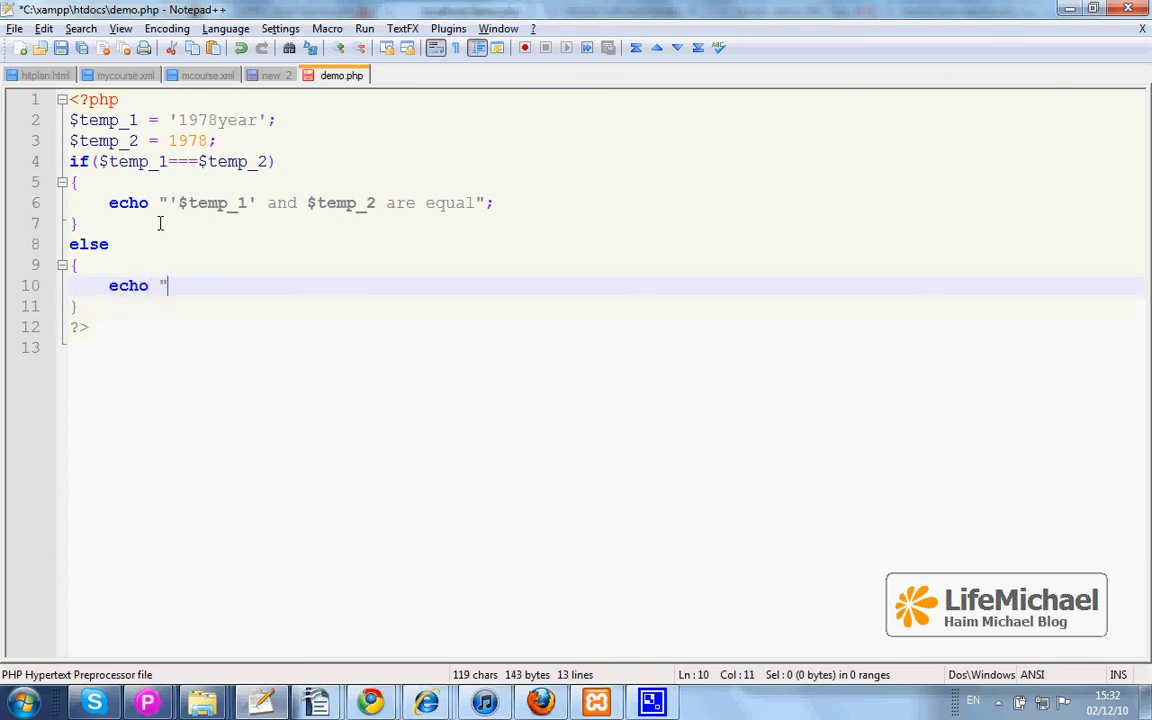
text(no";)
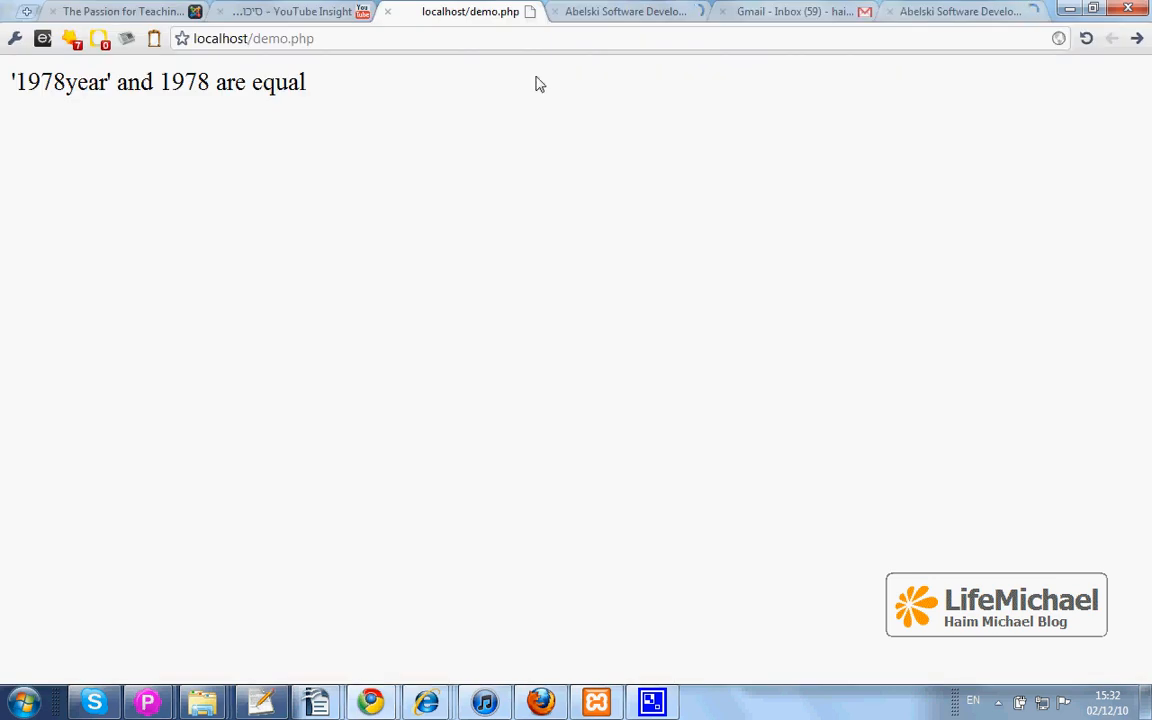
- Reload localhost/demo.php in Chrome to confirm it prints no, then return to the code
click(1088, 38)
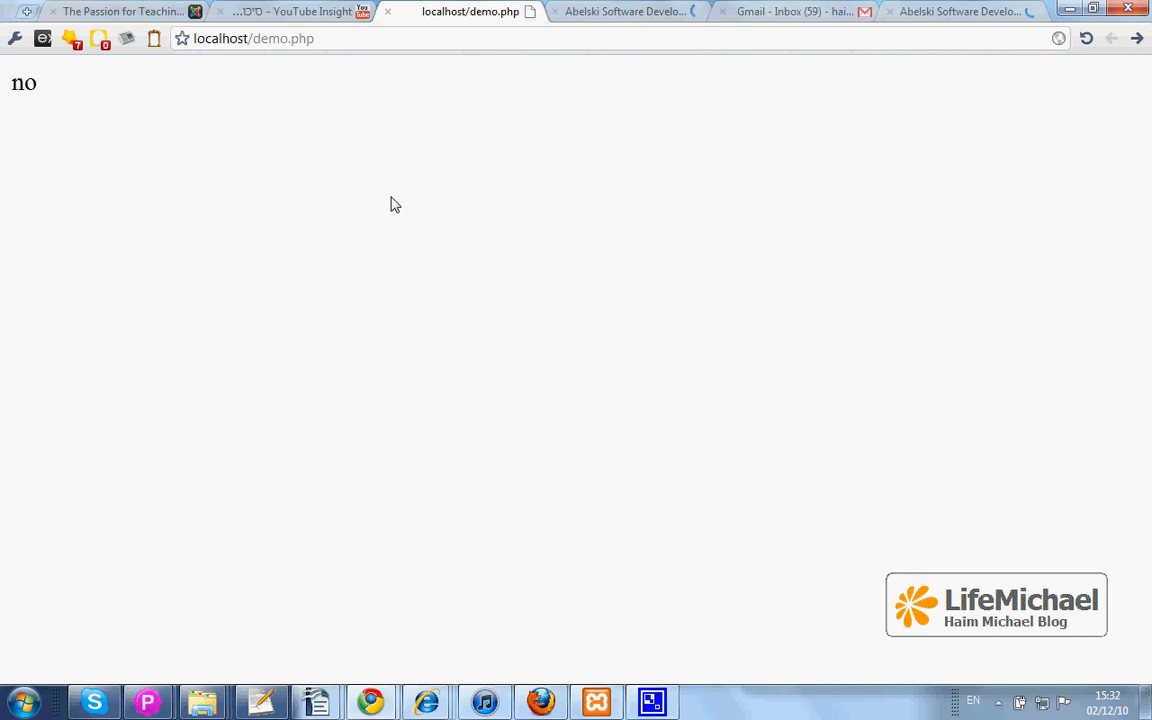
click(260, 700)
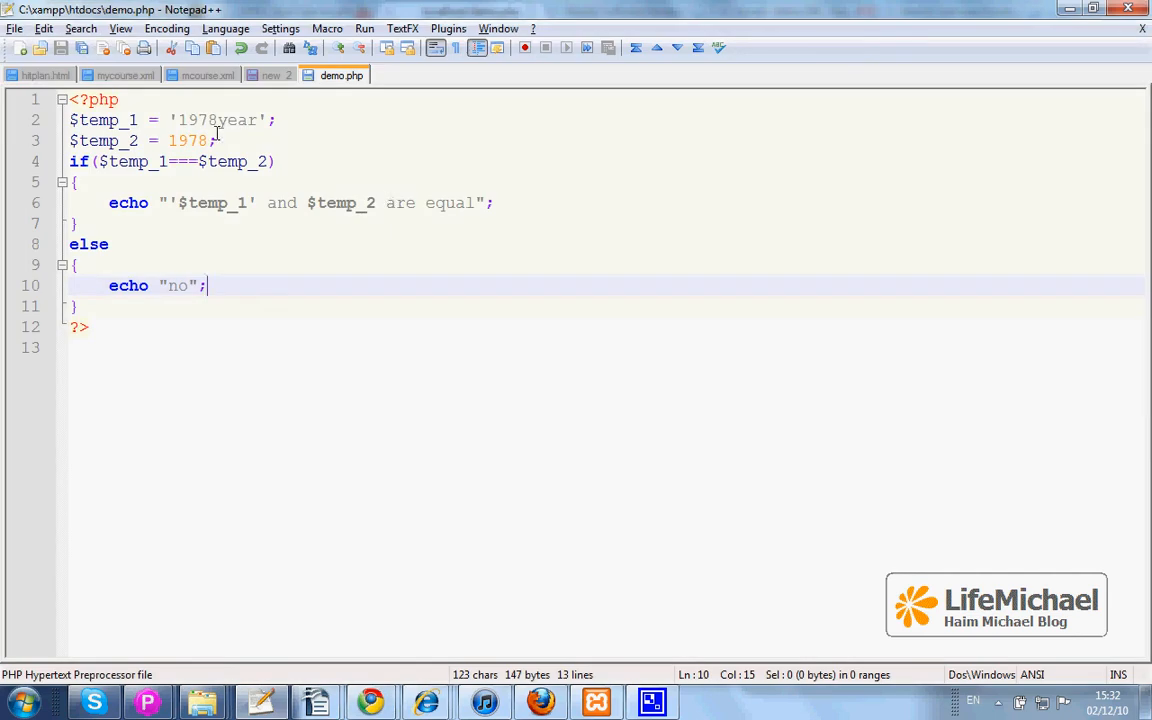